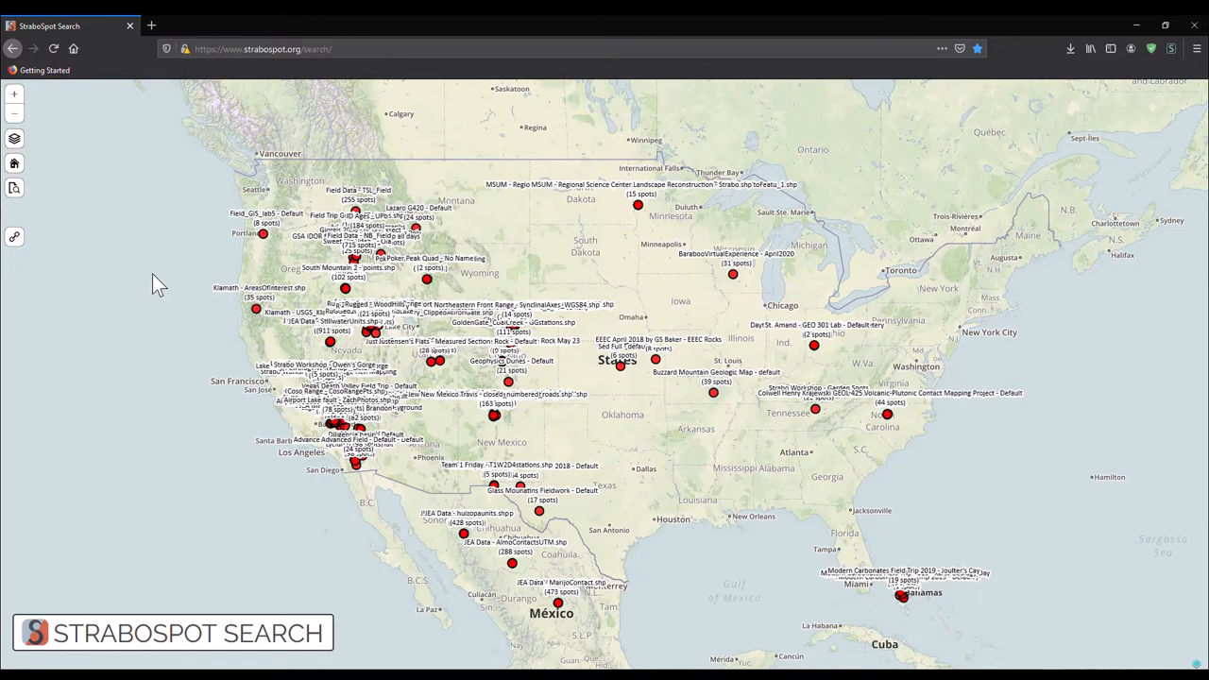
mouse_move(368, 331)
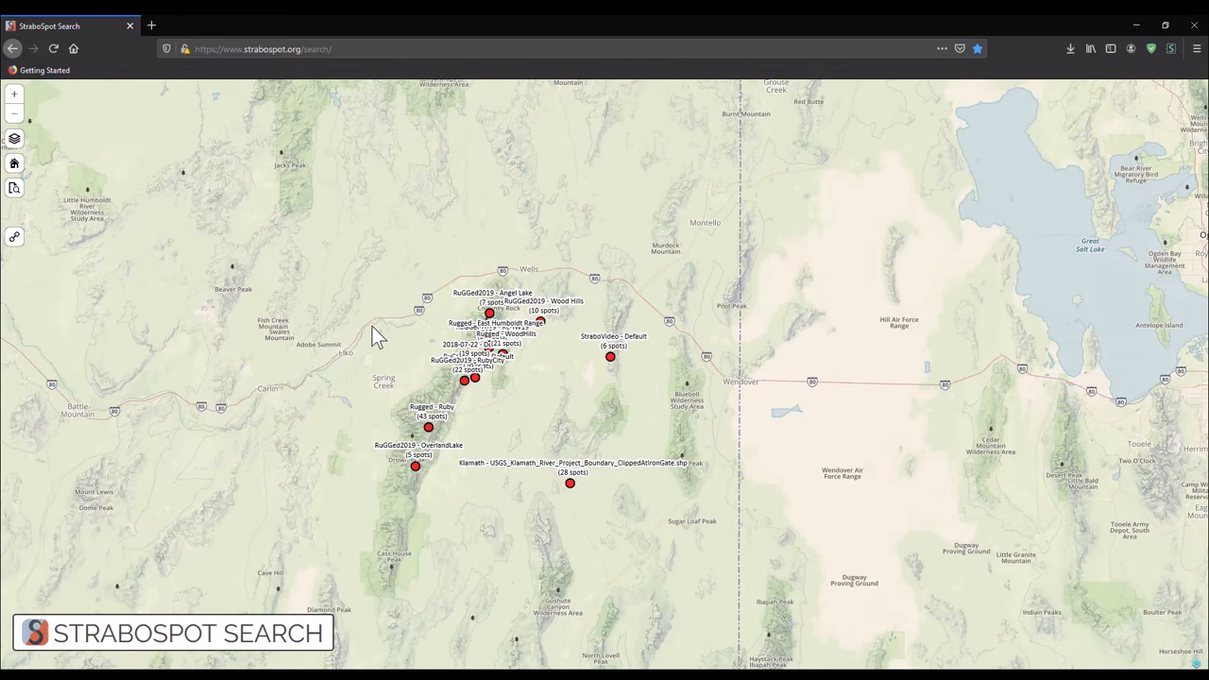
mouse_move(642, 356)
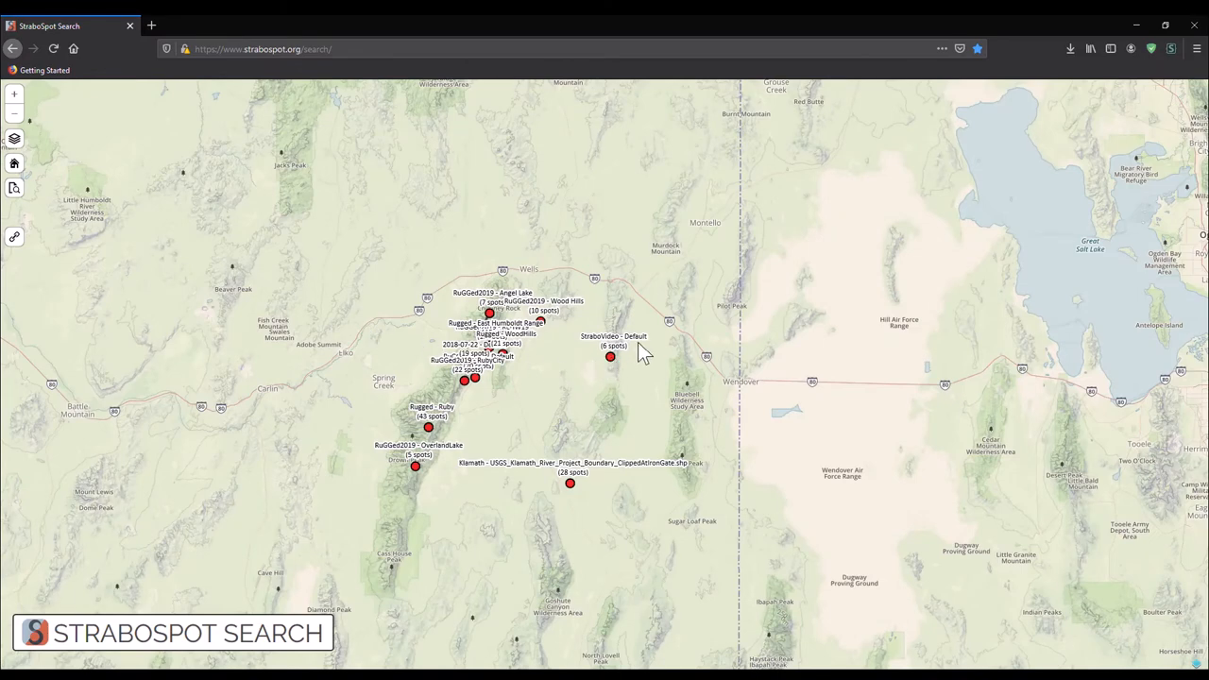
mouse_move(613, 370)
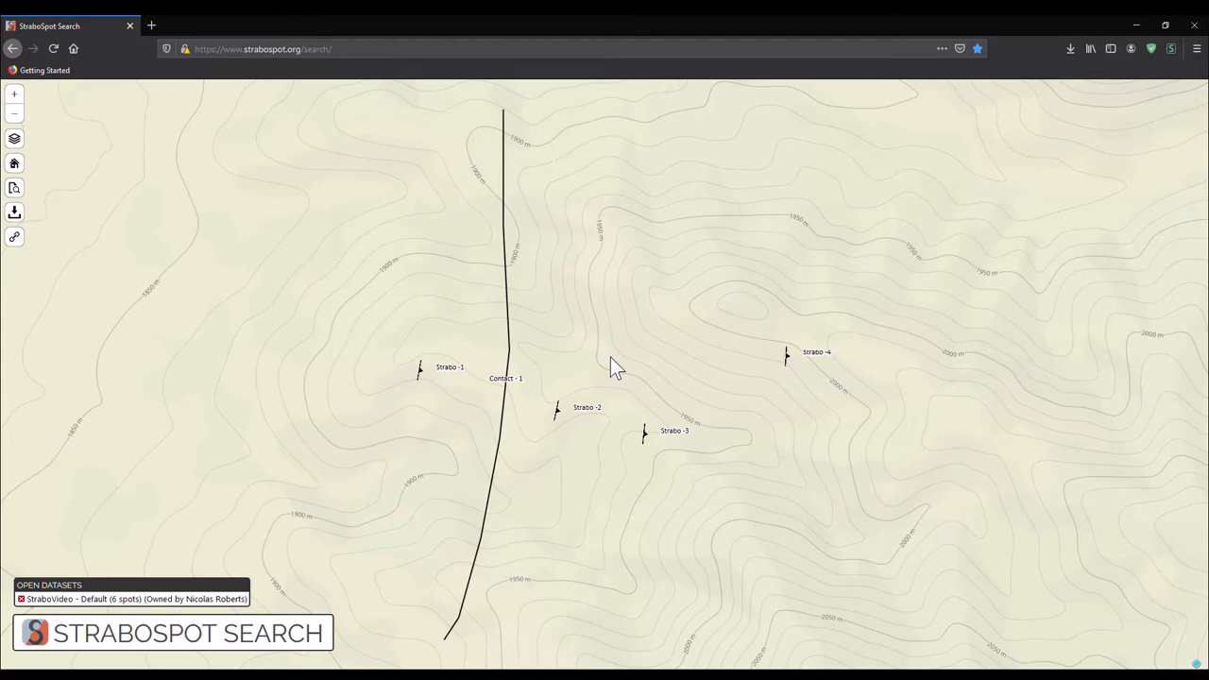
Step: Zoom in close on the StraboVideo spots Strabo-1 to Strabo-4 and the contact line
scroll("down", 3)
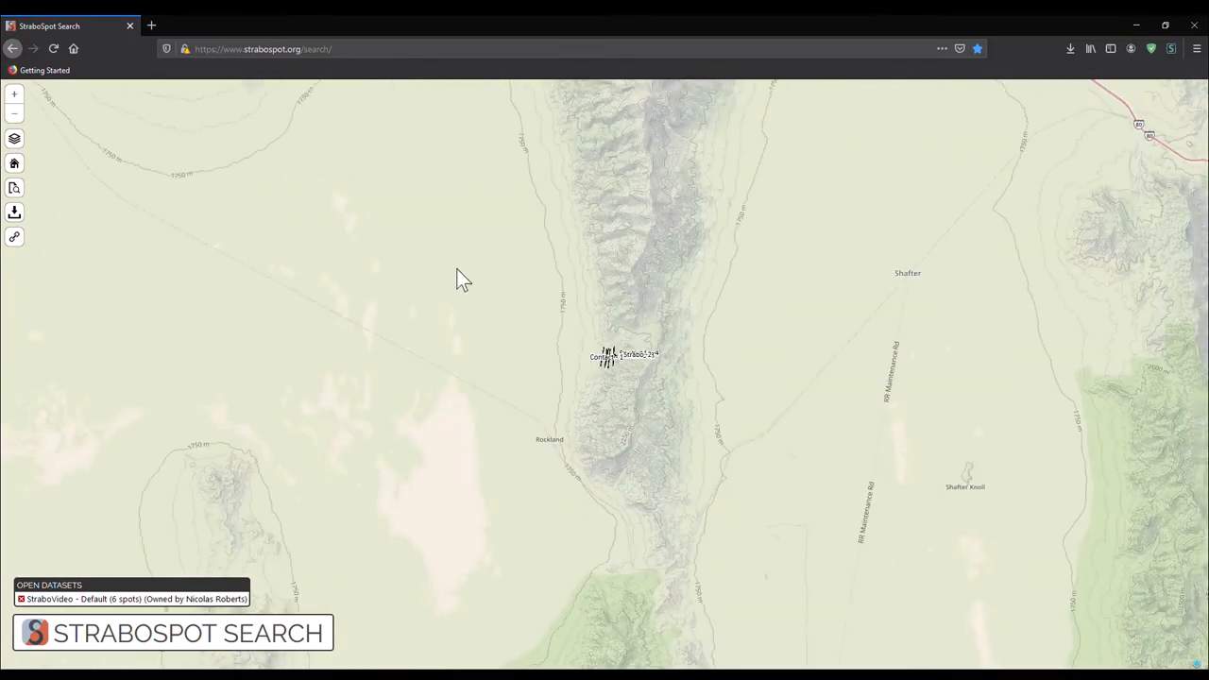
scroll("down", 3)
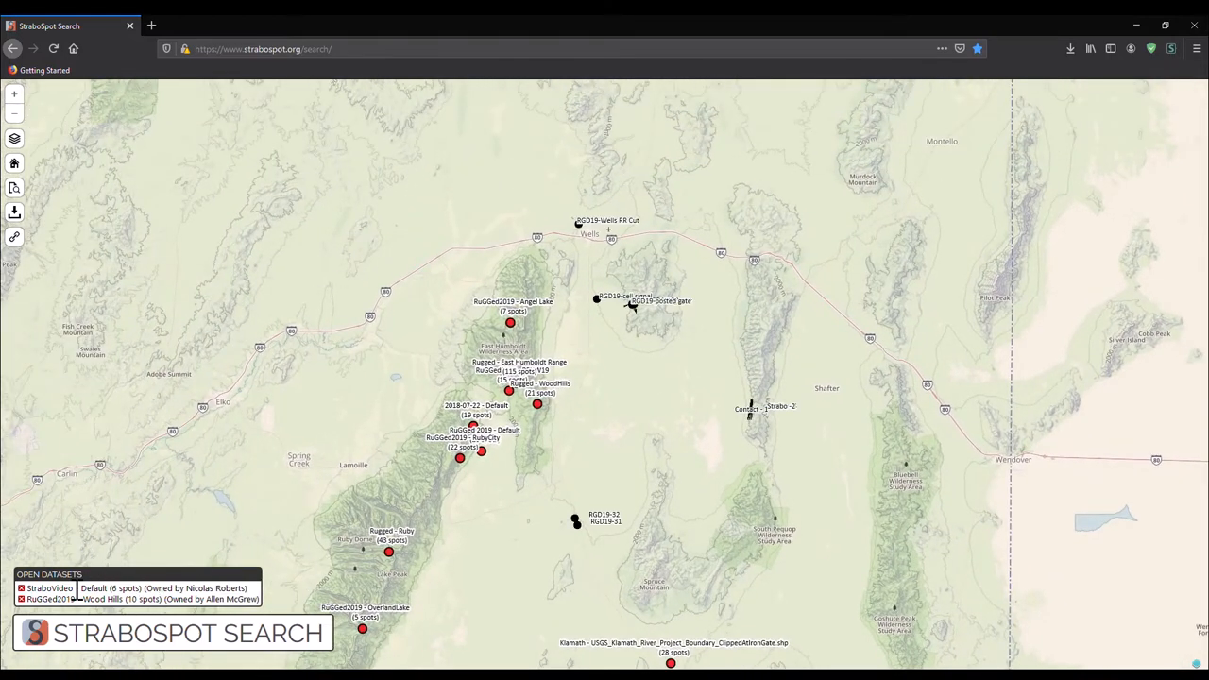
mouse_move(60, 616)
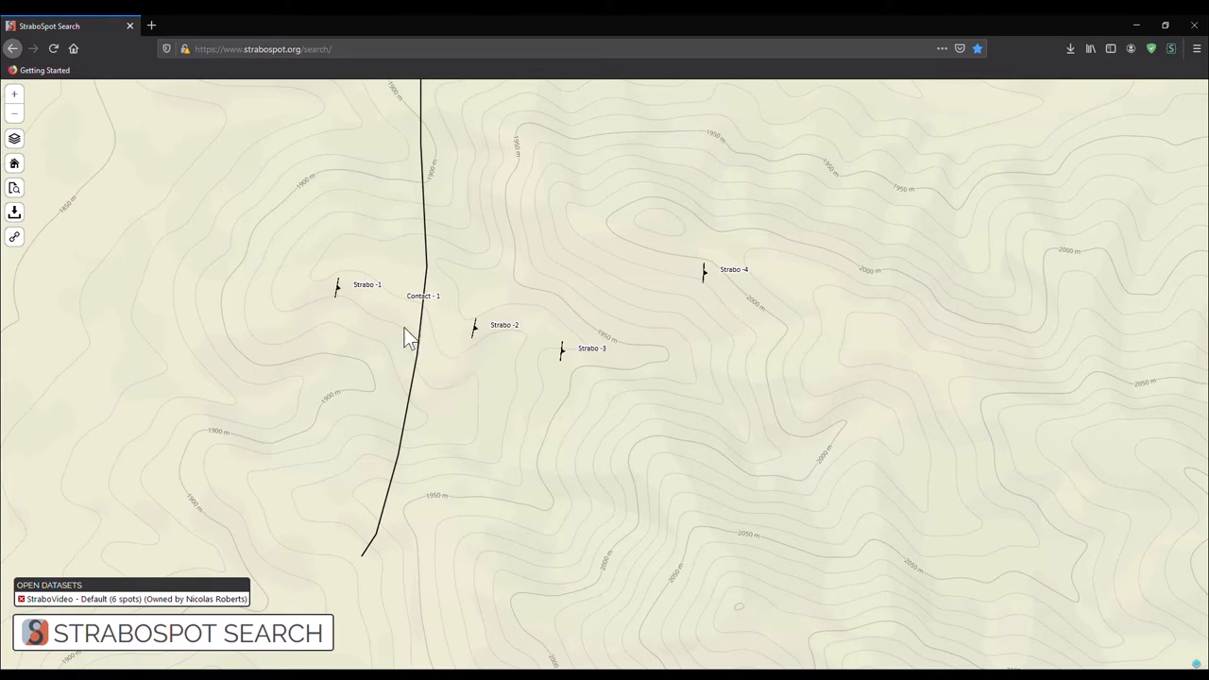
Step: View Strabo-1's details, its foliation orientation record, and its attached sketch image
left_click(336, 288)
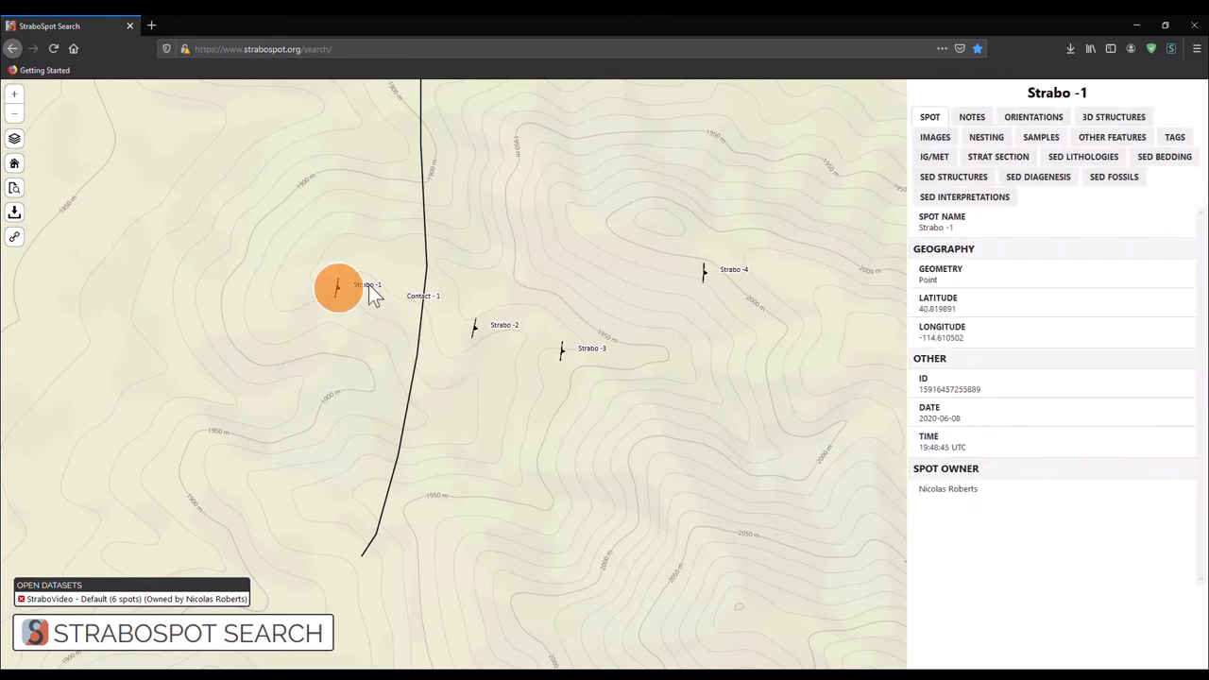
mouse_move(887, 314)
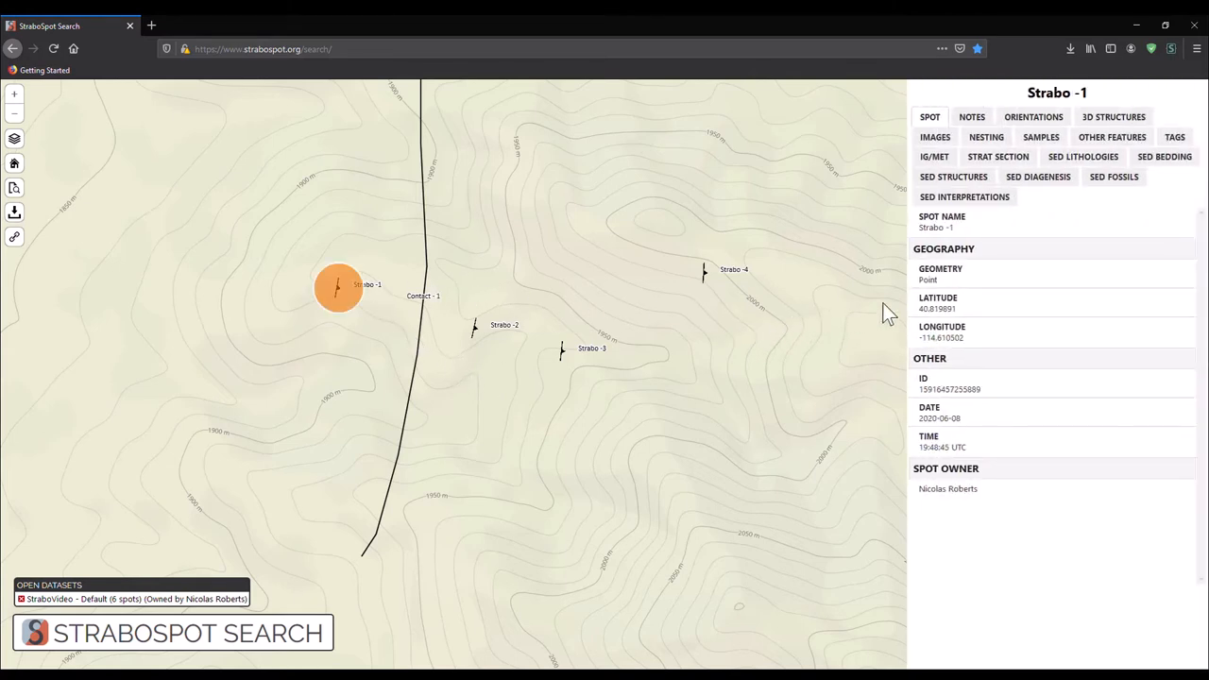
mouse_move(1039, 246)
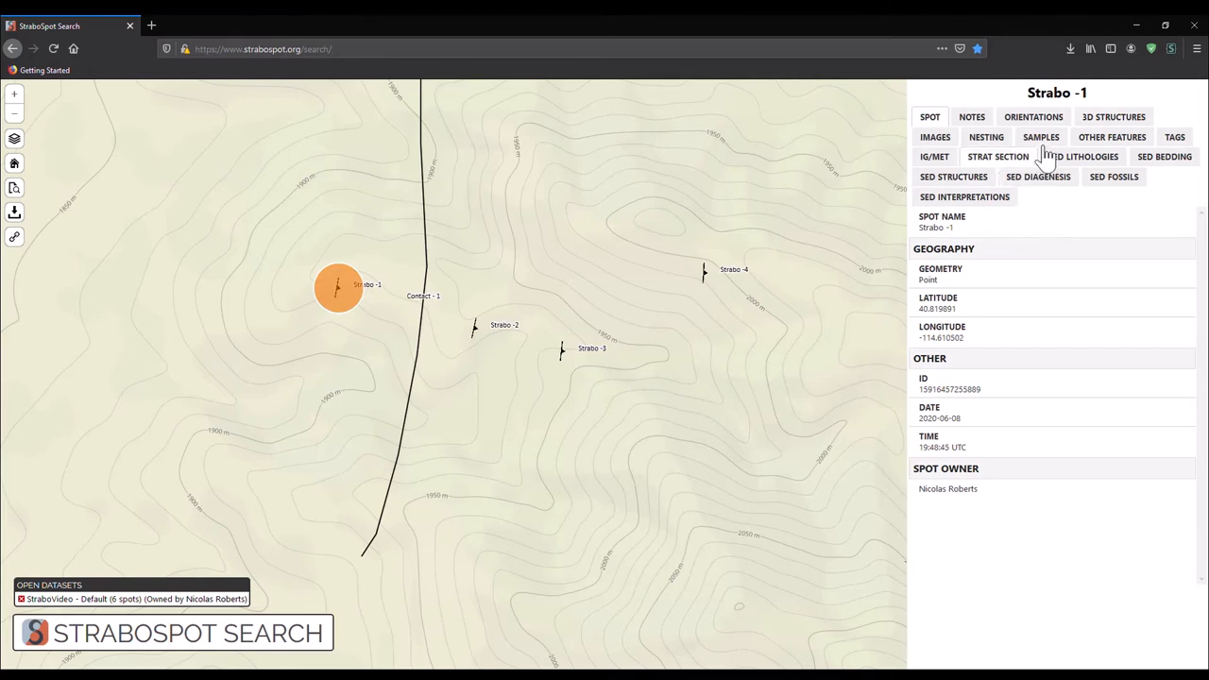
left_click(1033, 117)
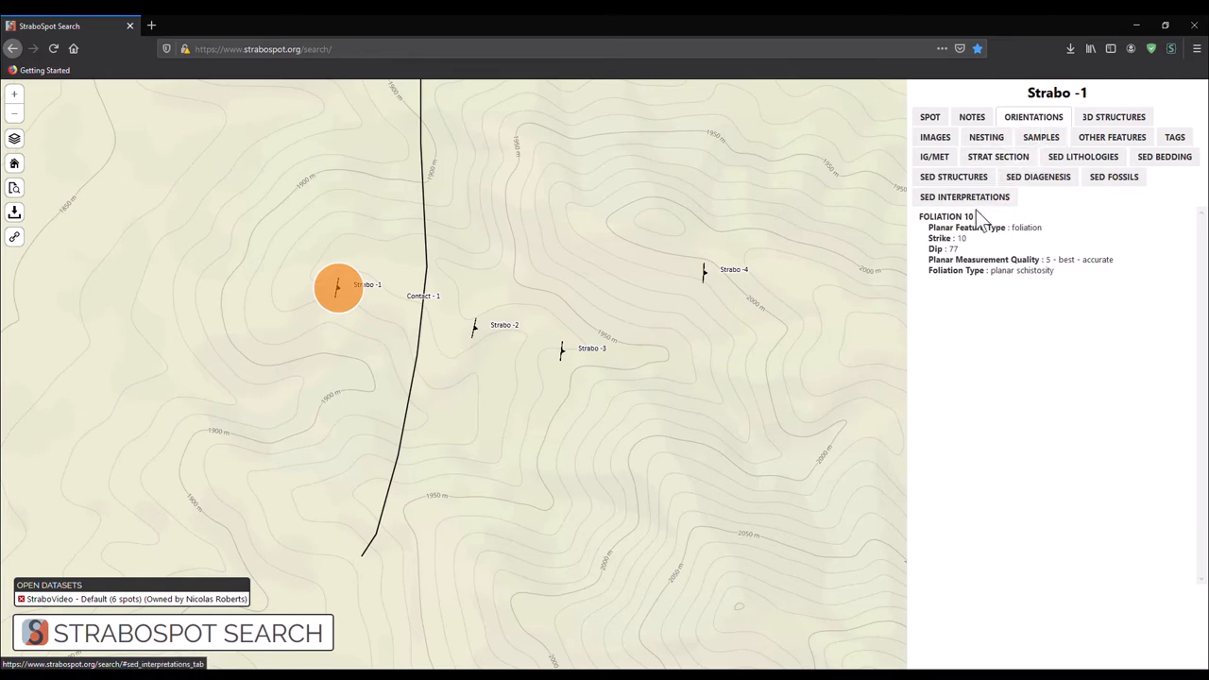
left_click(936, 136)
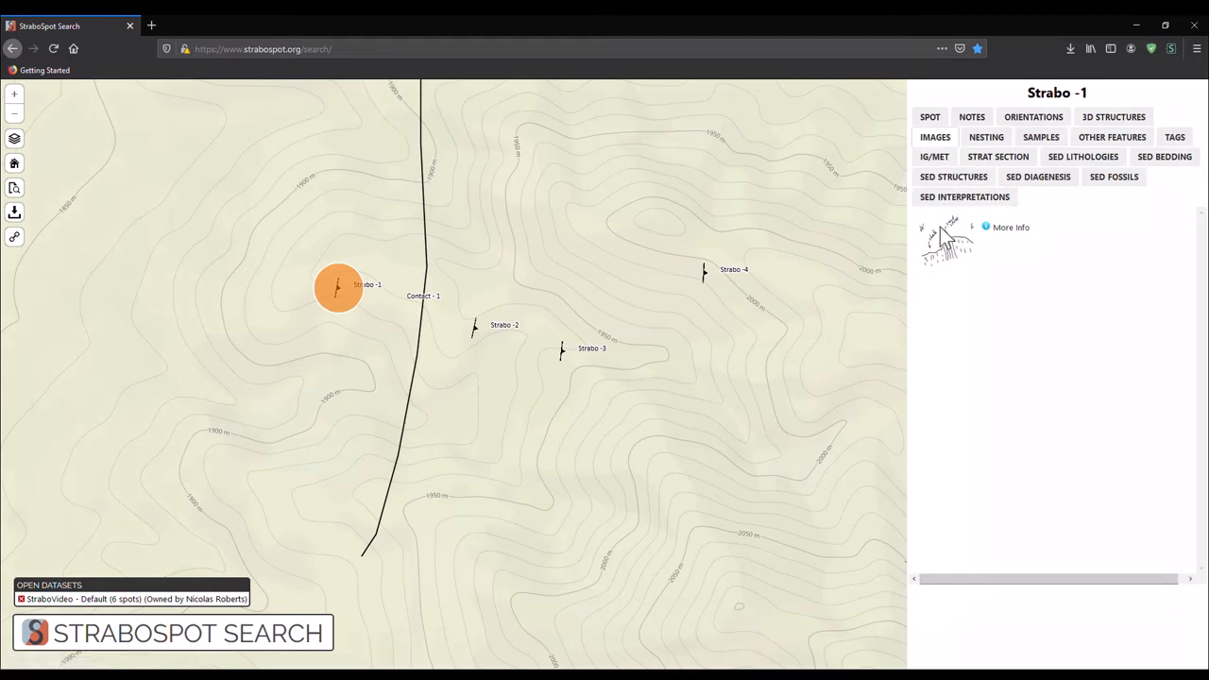
left_click(949, 242)
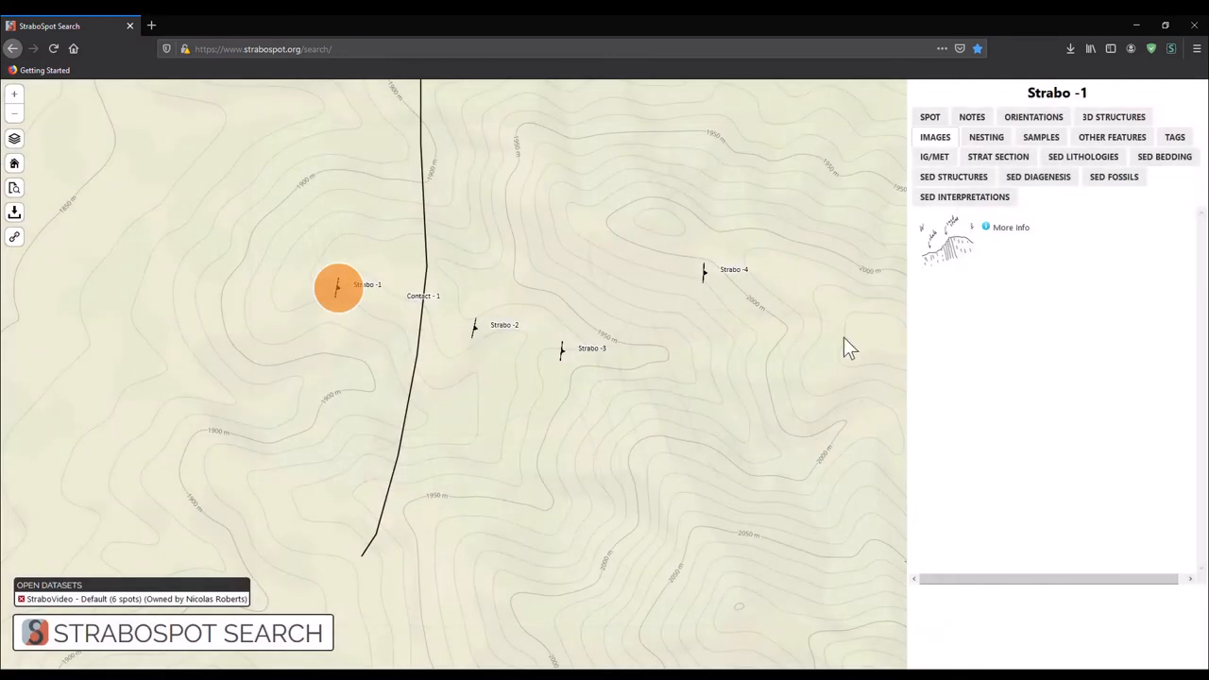
mouse_move(733, 406)
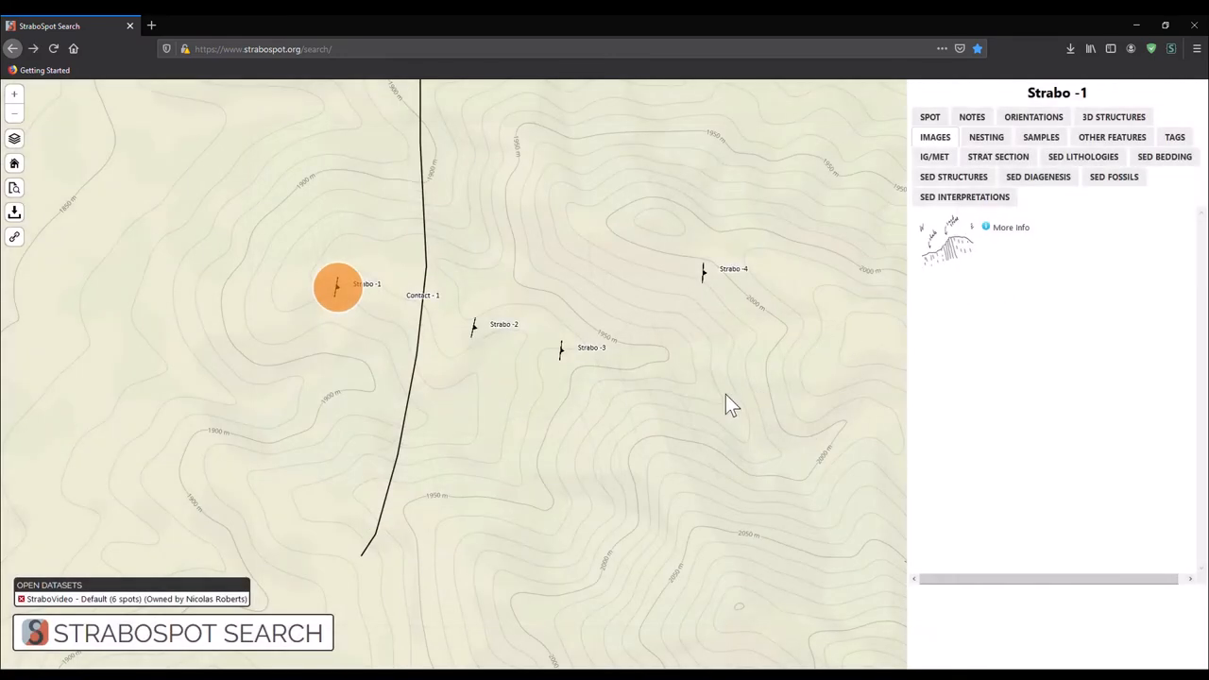
Step: Close Strabo-1's data pane and briefly show then hide the spot layers list
left_click(336, 287)
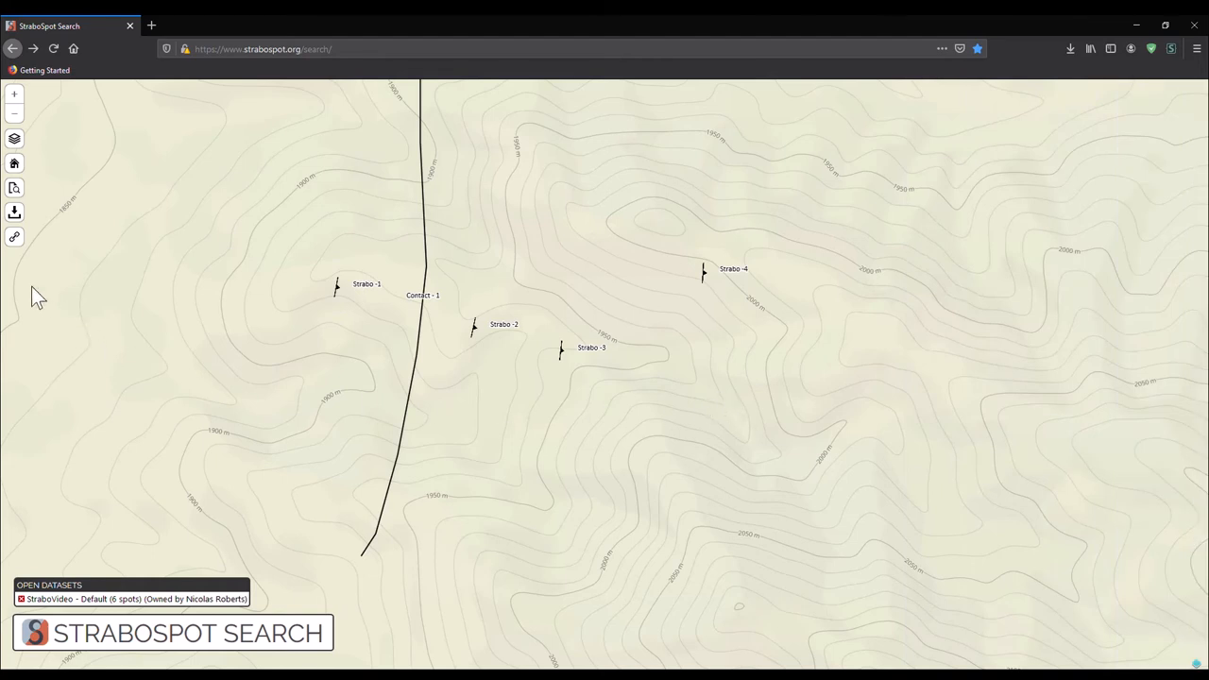
mouse_move(19, 274)
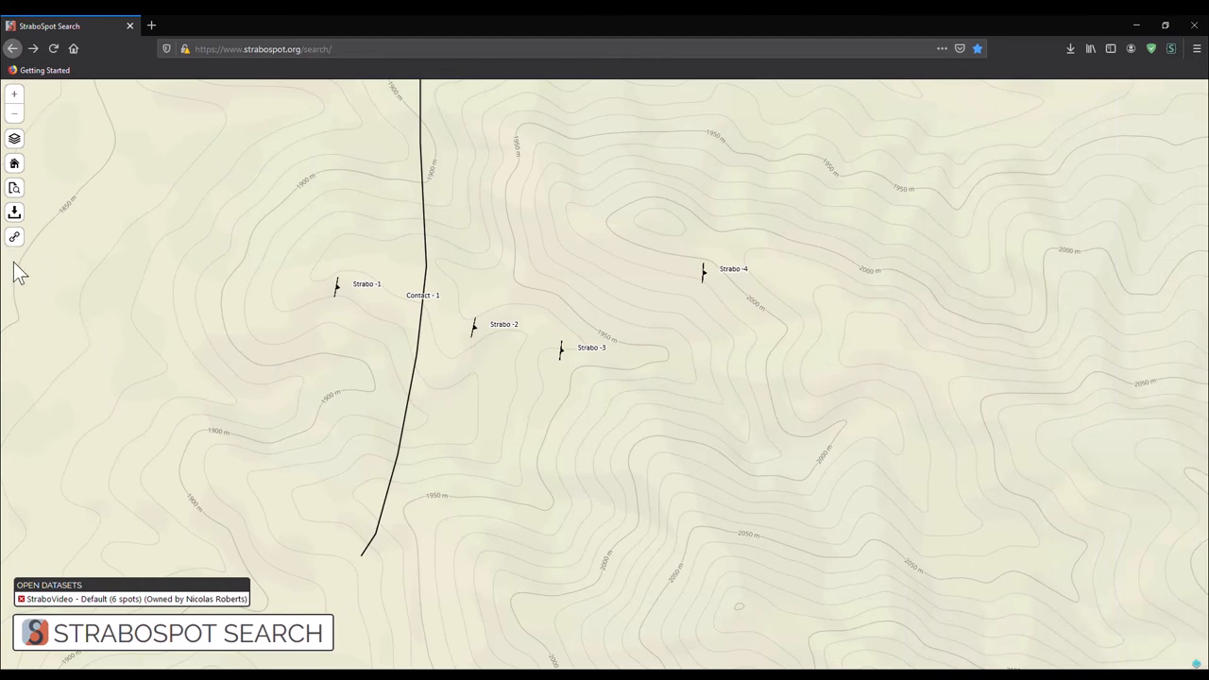
mouse_move(41, 264)
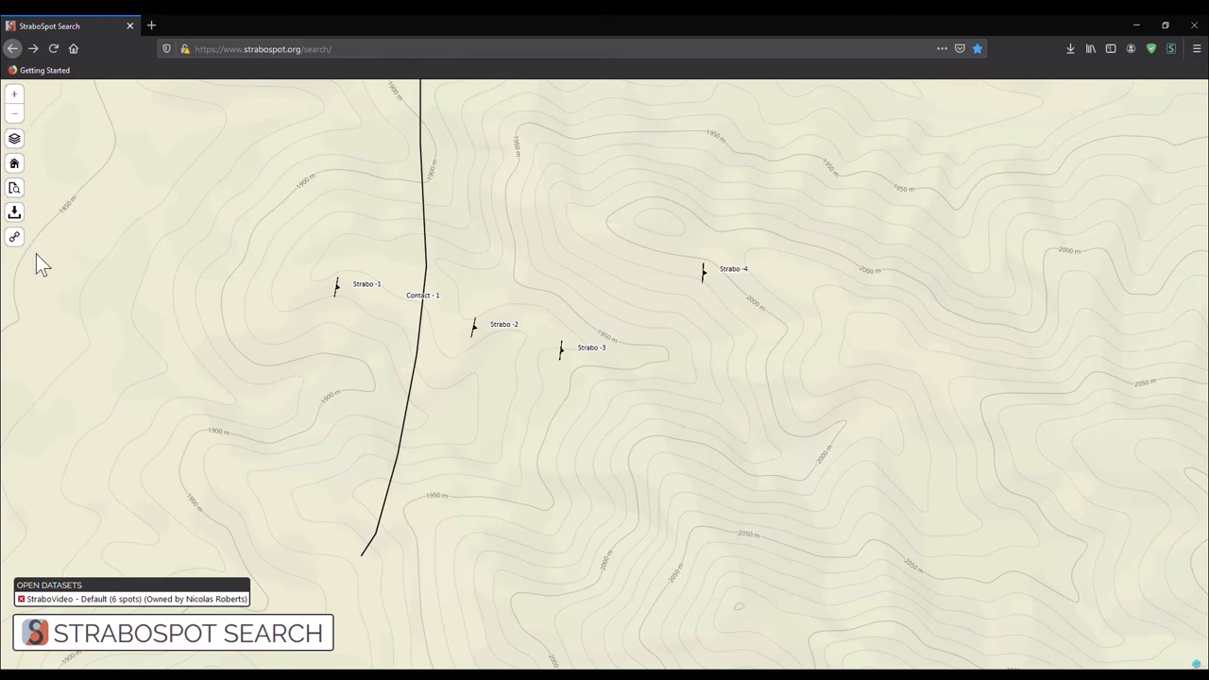
mouse_move(61, 147)
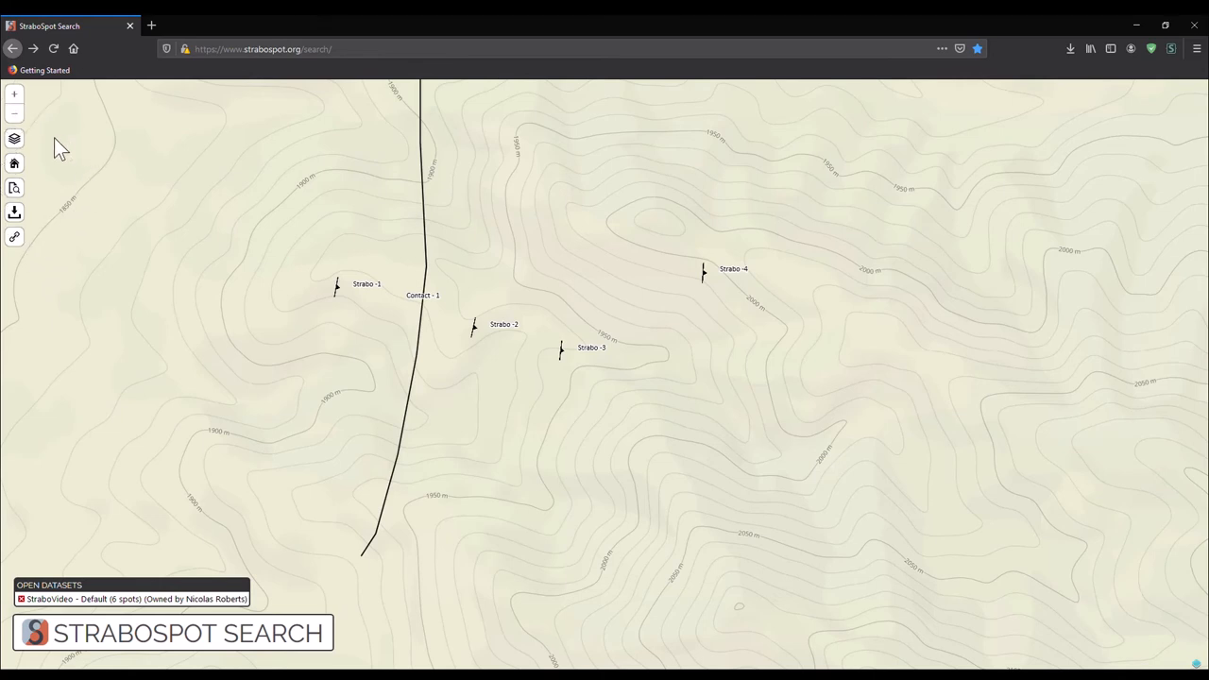
left_click(15, 139)
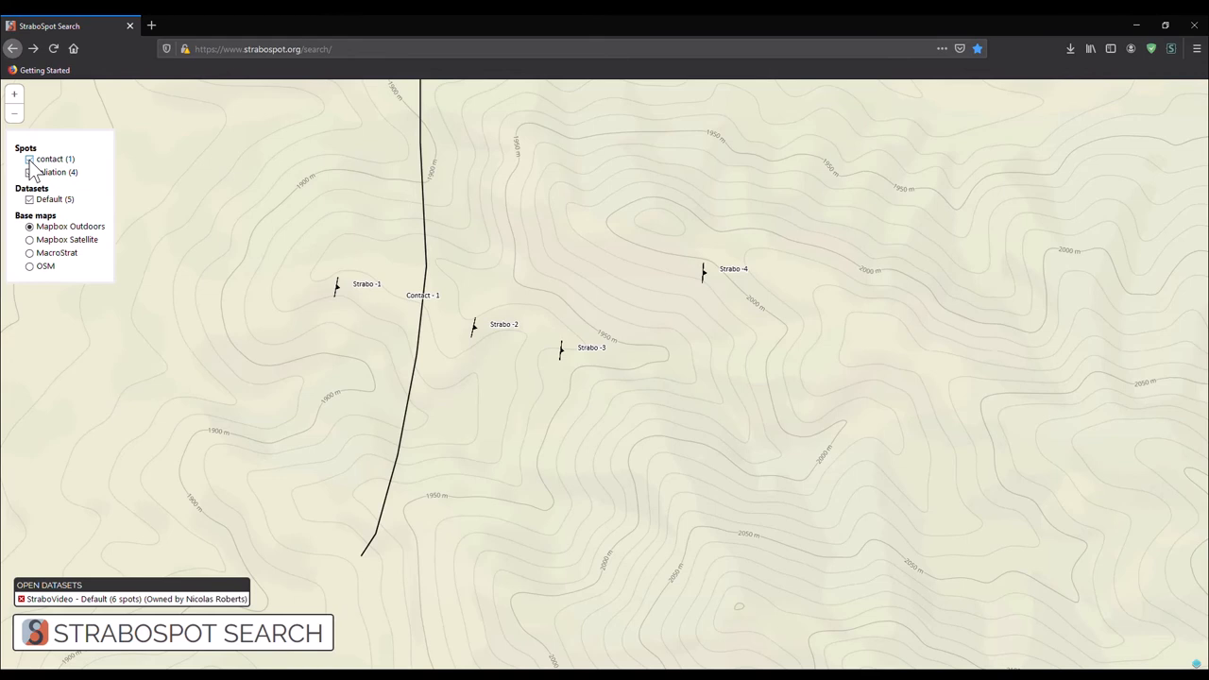
left_click(30, 172)
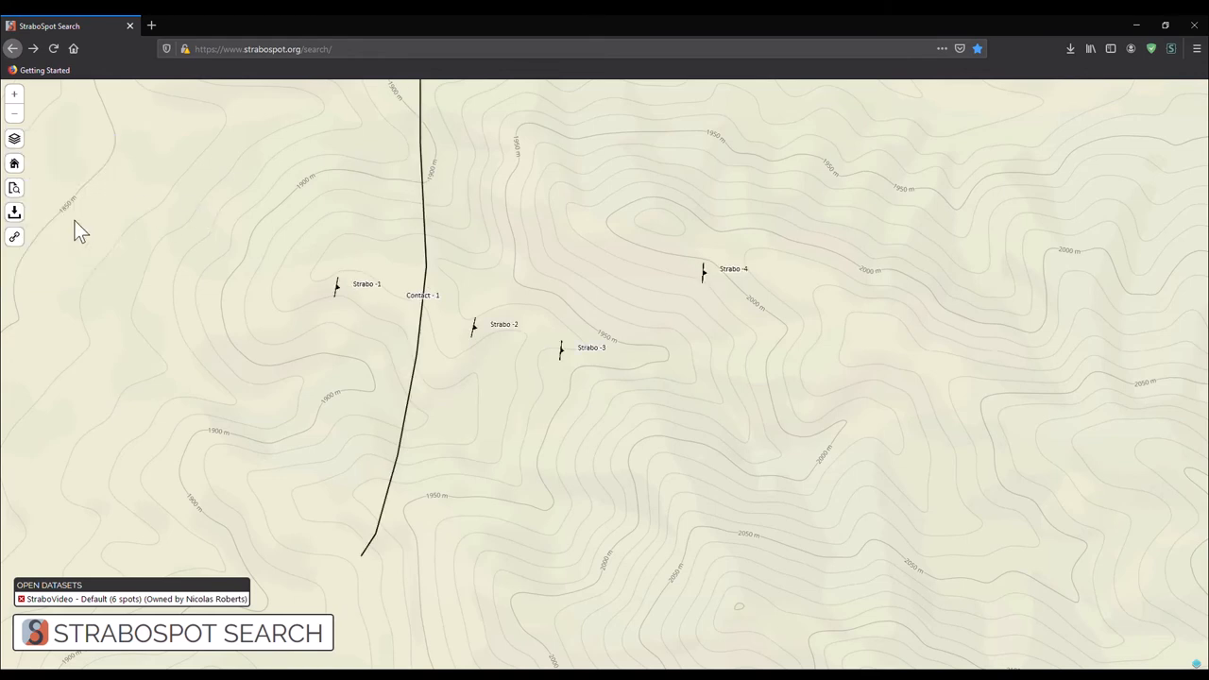
mouse_move(15, 211)
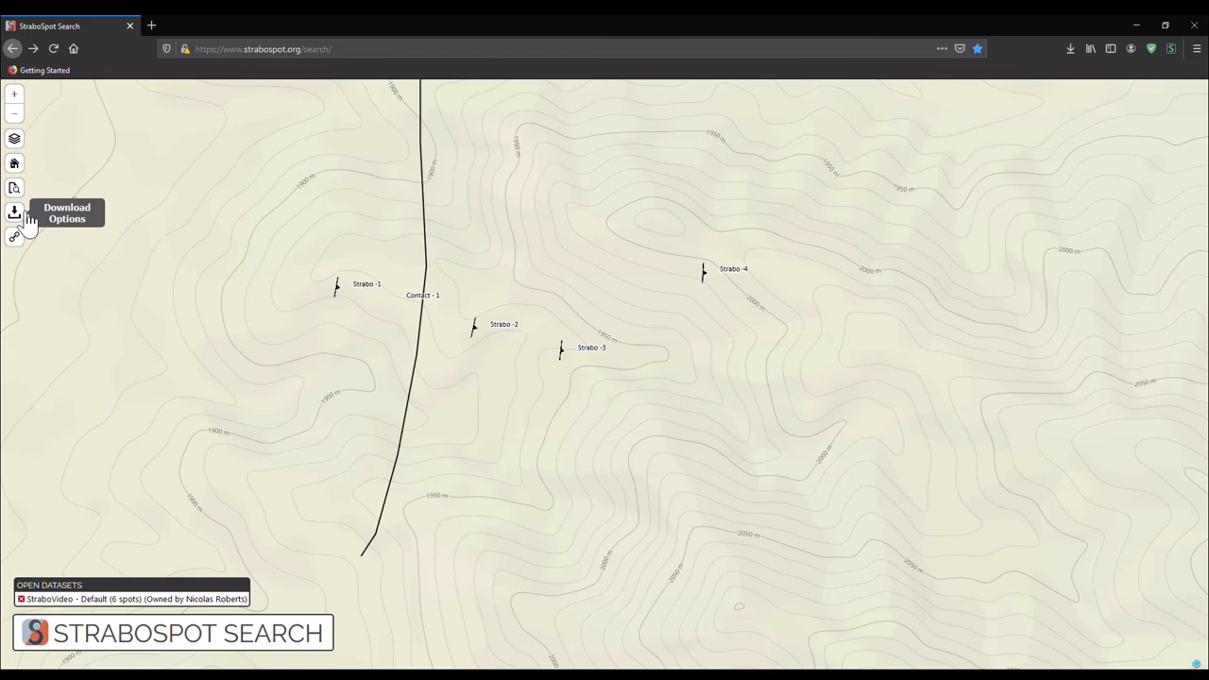
Step: Show the Download Options dialog for the open StraboVideo dataset
left_click(15, 211)
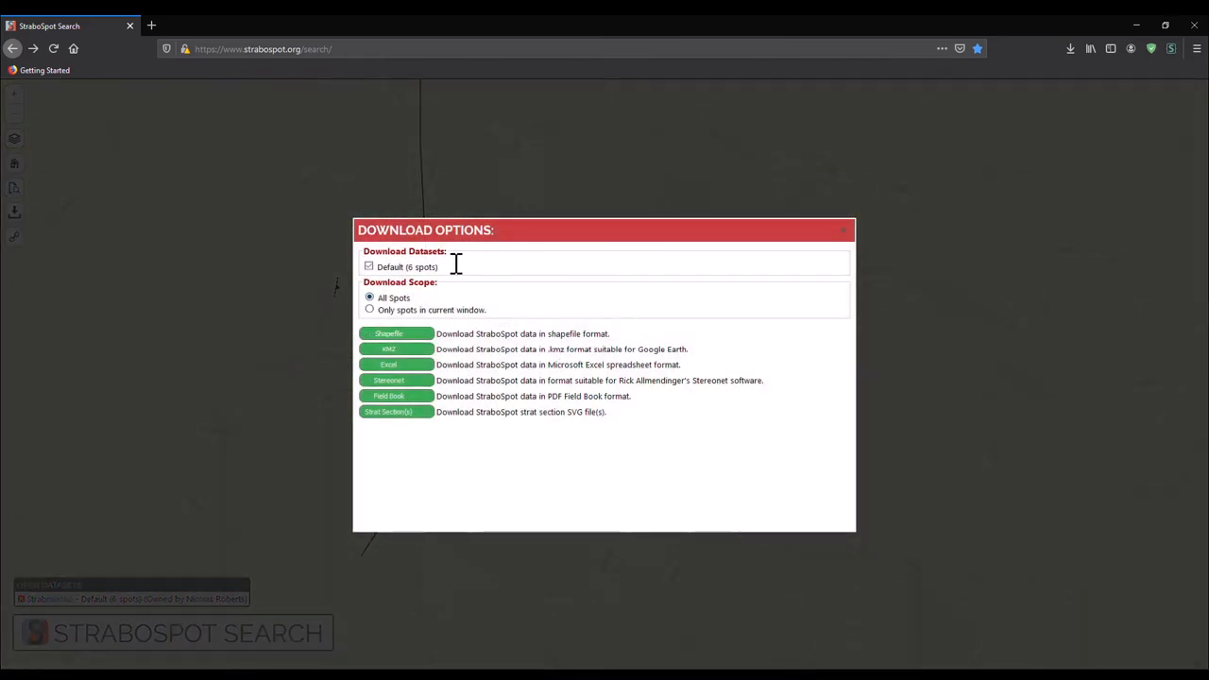
mouse_move(412, 310)
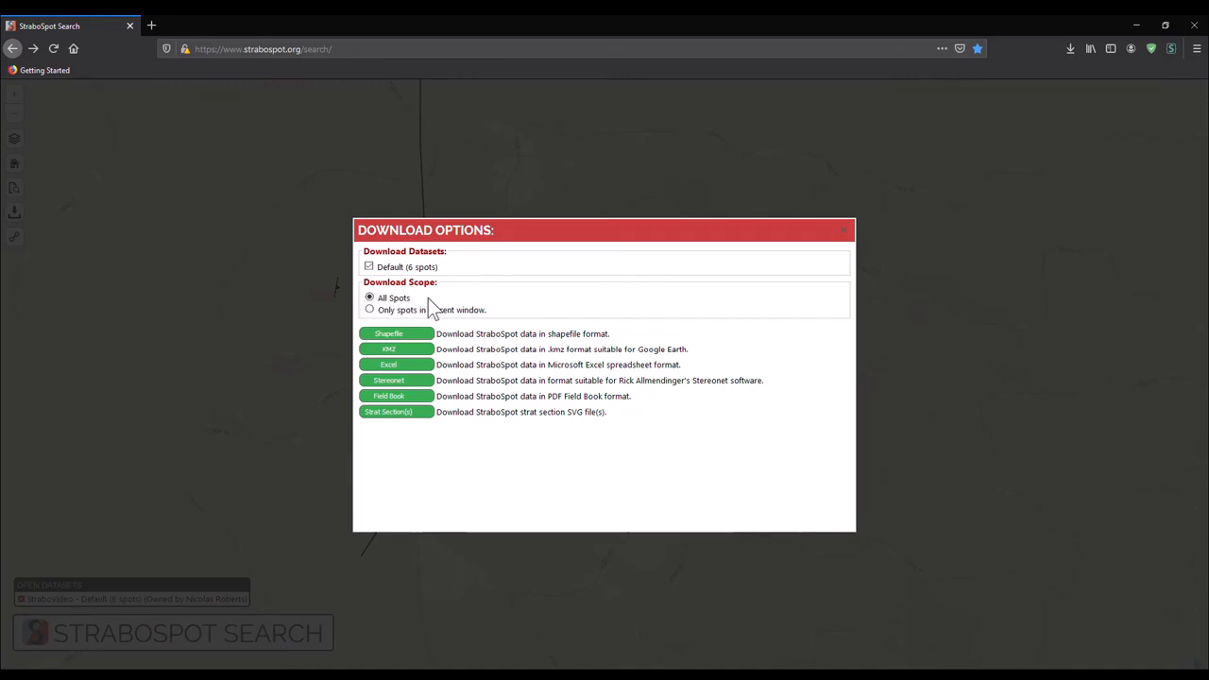
mouse_move(424, 310)
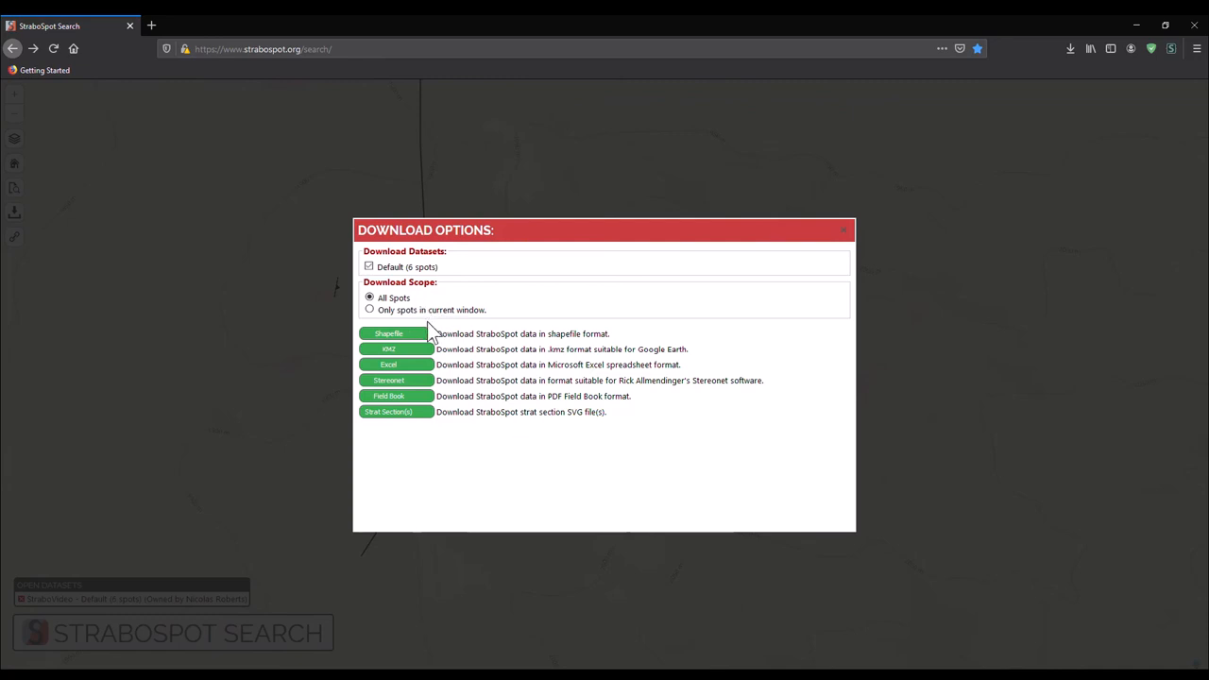
mouse_move(414, 395)
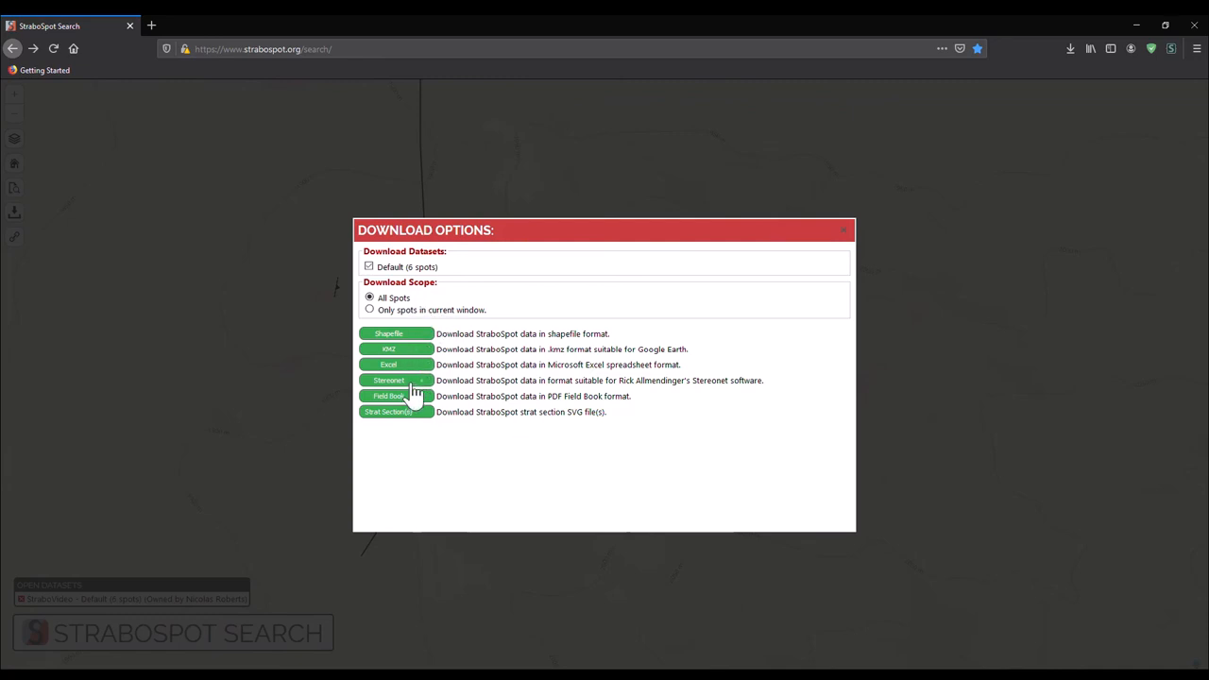